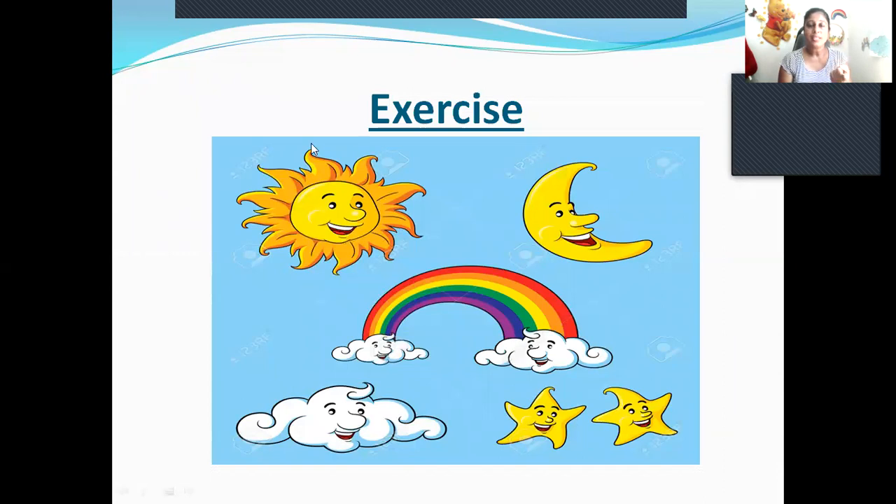
mouse_move(331, 215)
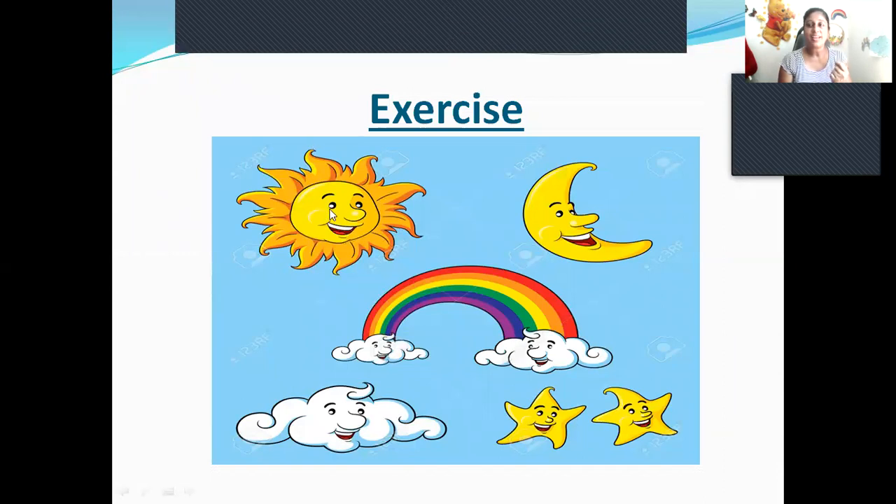